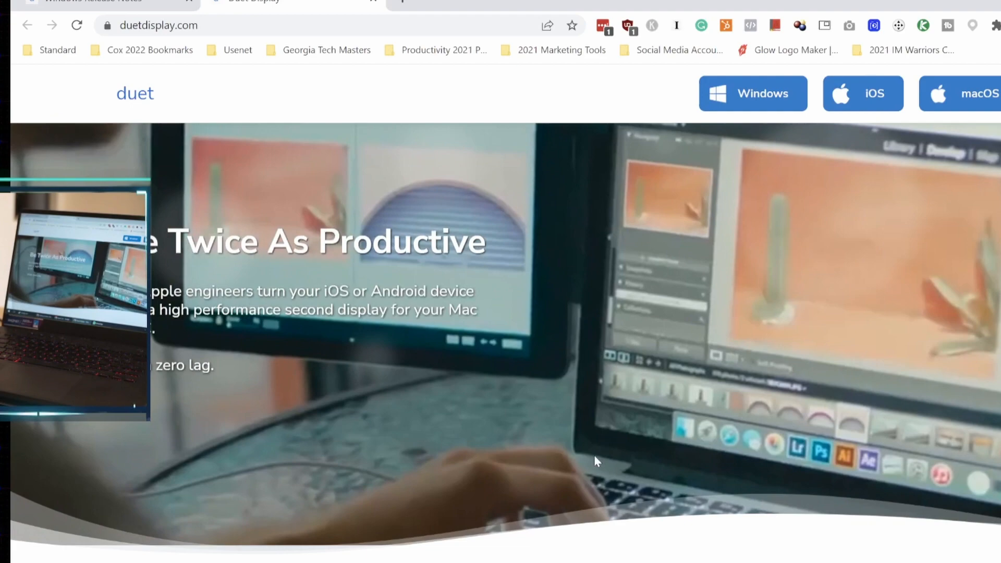
Scroll the duetdisplay.com homepage past the hero banner to the press quotes.
{"action": "scroll", "scroll_direction": "down", "scroll_amount": 3}
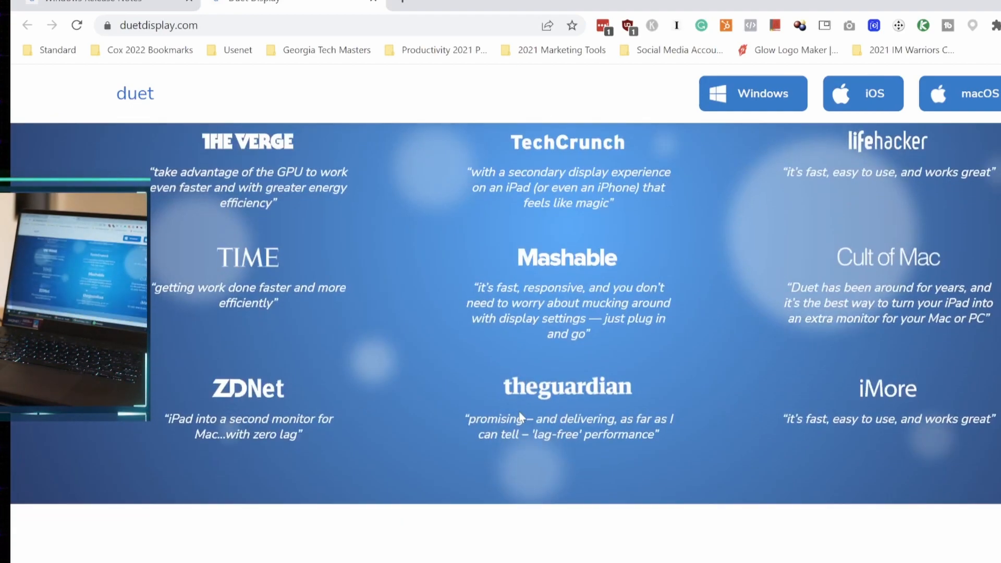
{"action": "scroll", "scroll_direction": "down", "scroll_amount": 3}
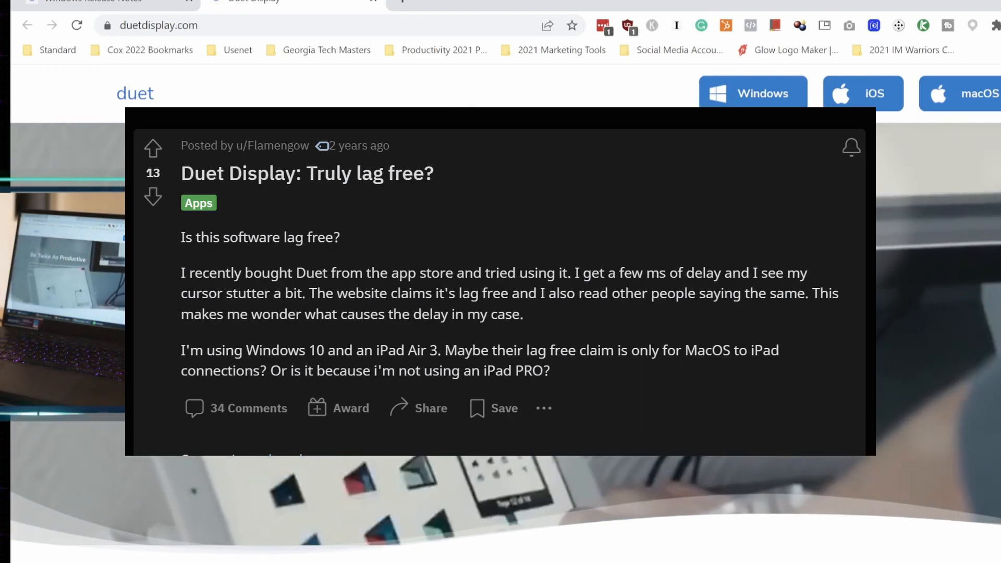
{"action": "scroll", "scroll_direction": "down", "scroll_amount": 3}
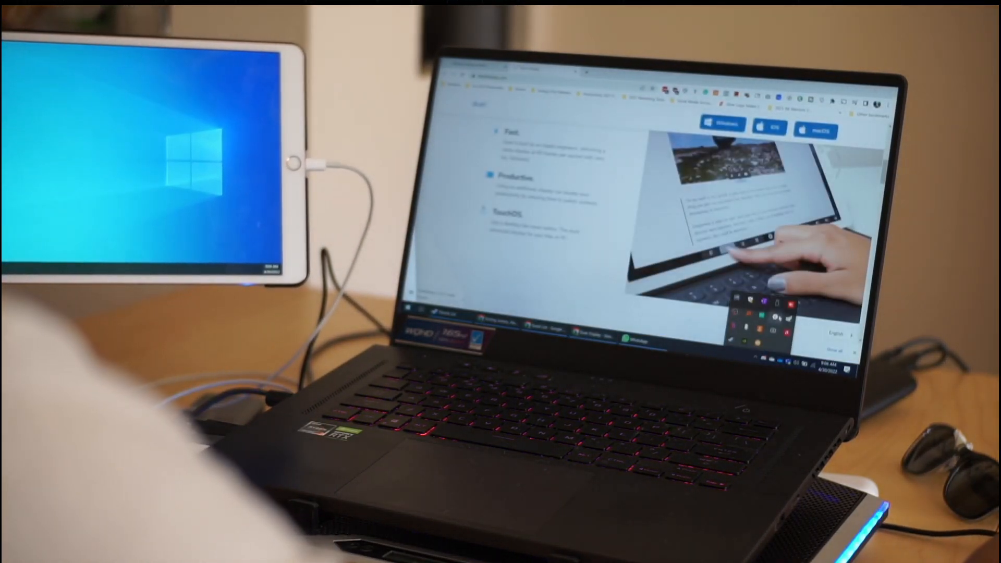
Set the iPad display resolution to 2048 x 1536 and choose a performance mode.
{"action": "left_click", "coordinate": [525, 348]}
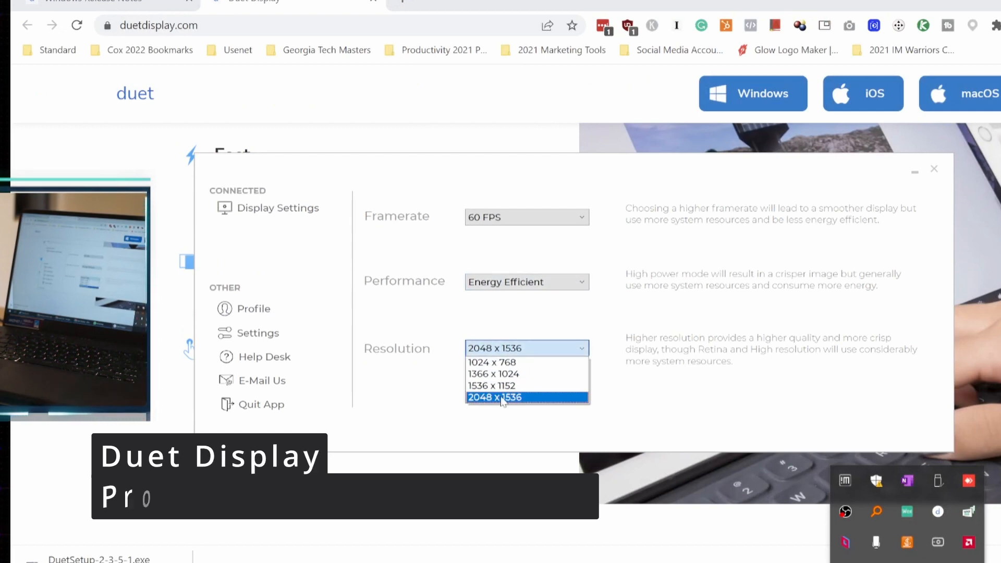
{"action": "left_click", "coordinate": [495, 398]}
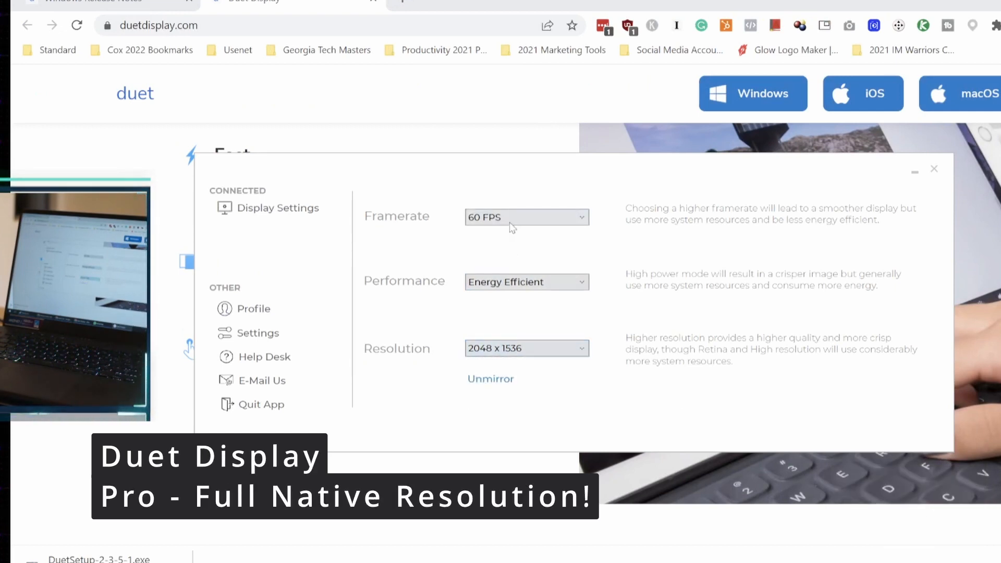
{"action": "left_click", "coordinate": [526, 281]}
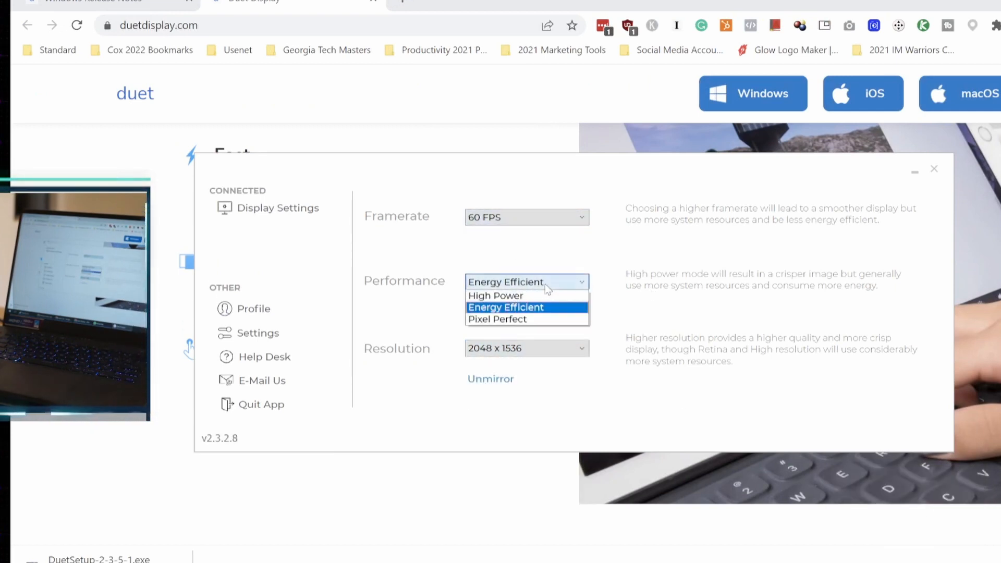
{"action": "mouse_move", "coordinate": [505, 296]}
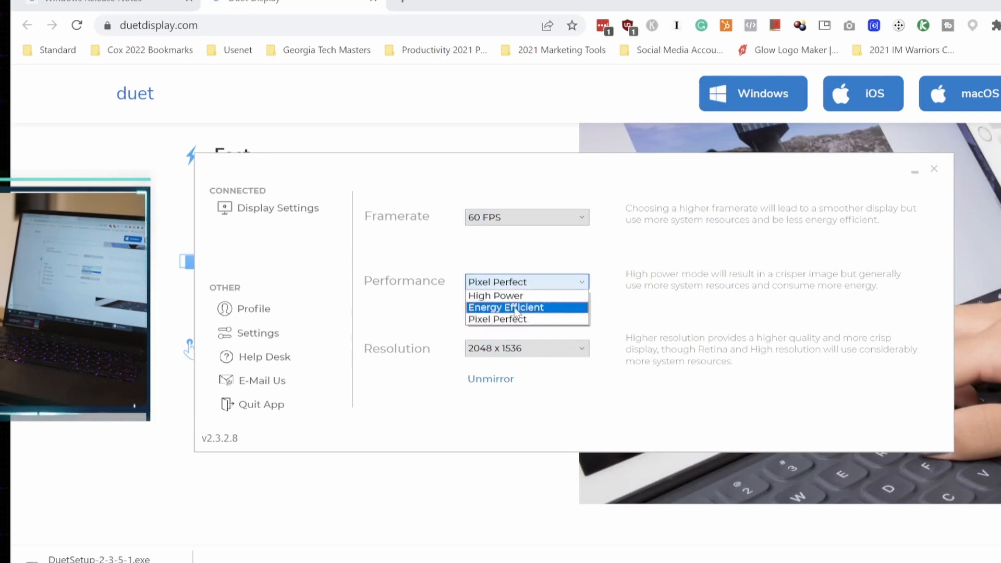
{"action": "left_click", "coordinate": [495, 295]}
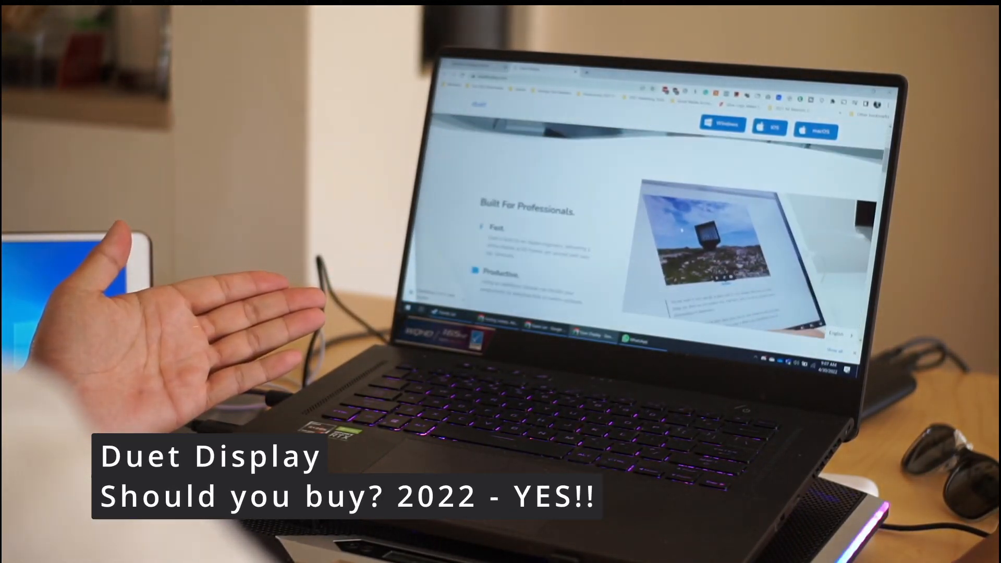
Scroll duetdisplay.com to 'Our Pricing Plans' with Duet Display, Duet Air and Enterprise.
{"action": "scroll", "scroll_direction": "down", "scroll_amount": 3}
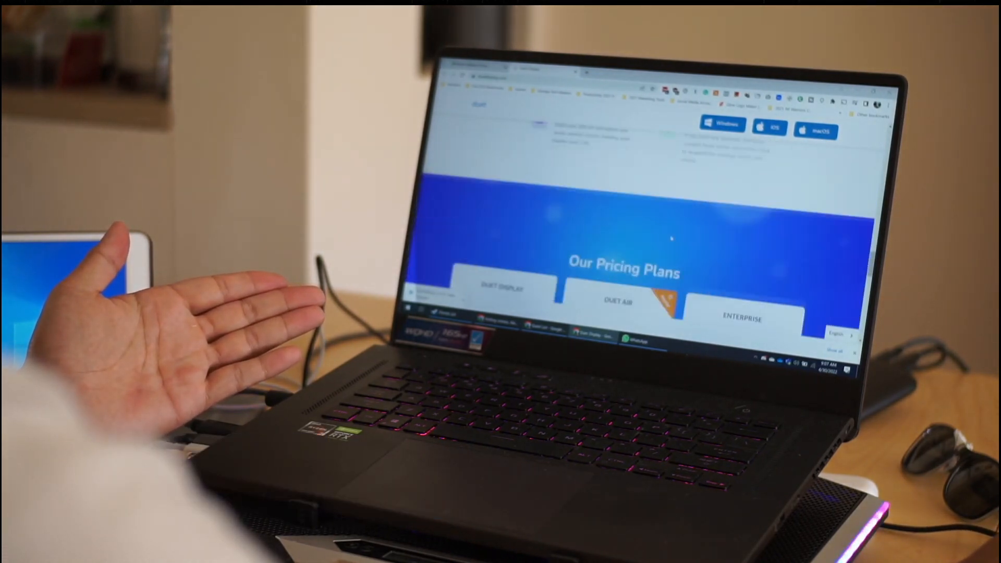
{"action": "scroll", "scroll_direction": "down", "scroll_amount": 3}
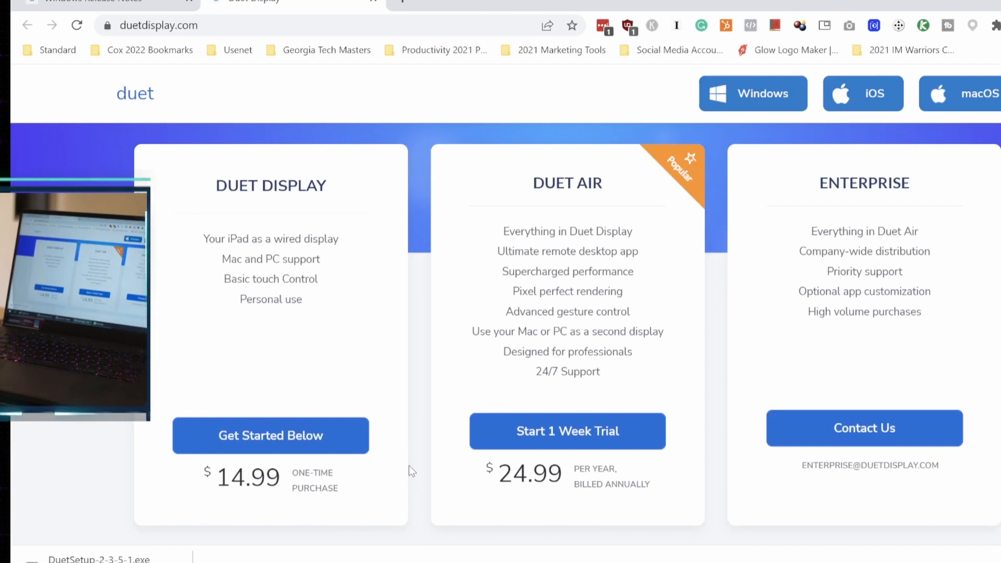
{"action": "mouse_move", "coordinate": [396, 439]}
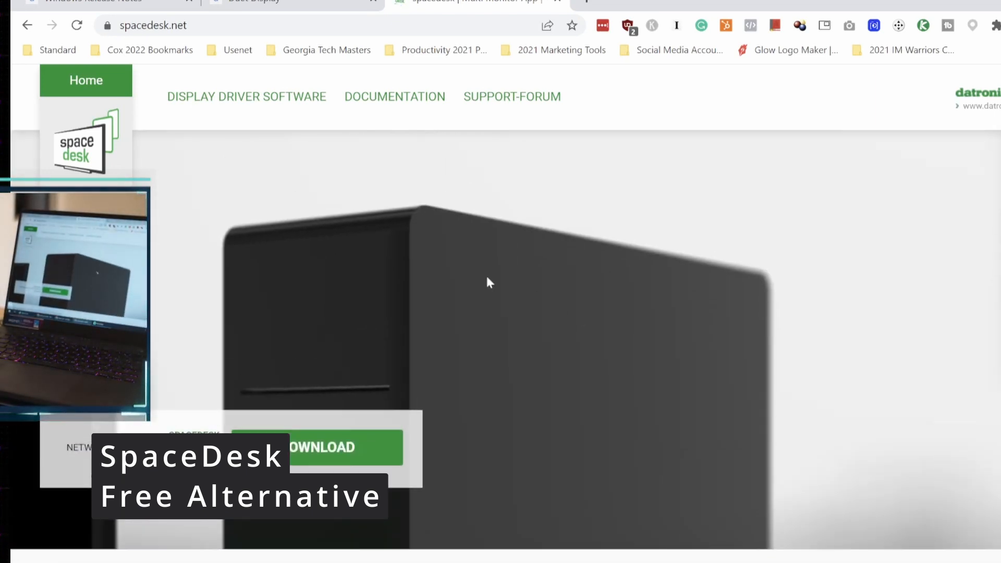
Scroll spacedesk.net down to its YouTube tutorial carousel.
{"action": "scroll", "scroll_direction": "down", "scroll_amount": 3}
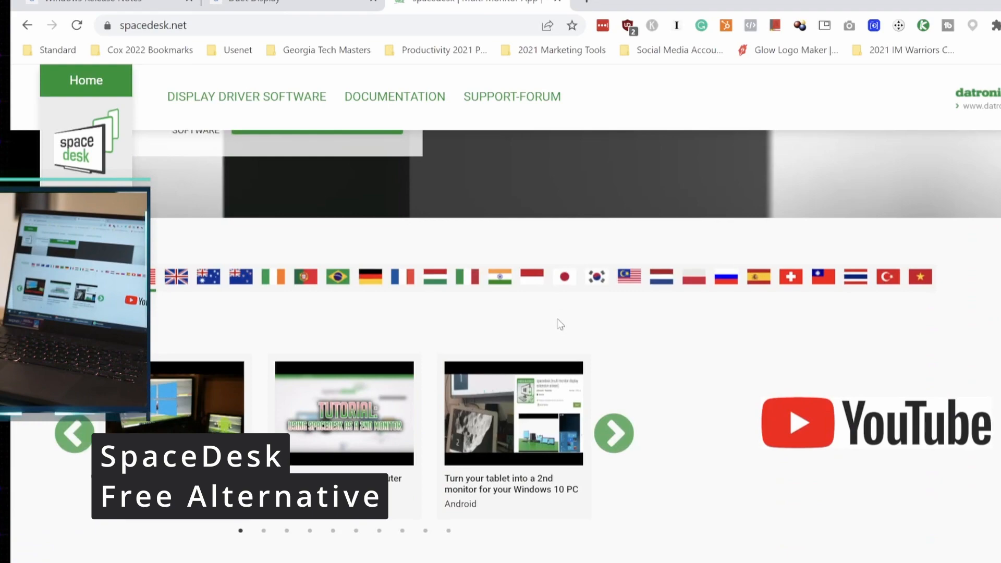
{"action": "scroll", "scroll_direction": "down", "scroll_amount": 3}
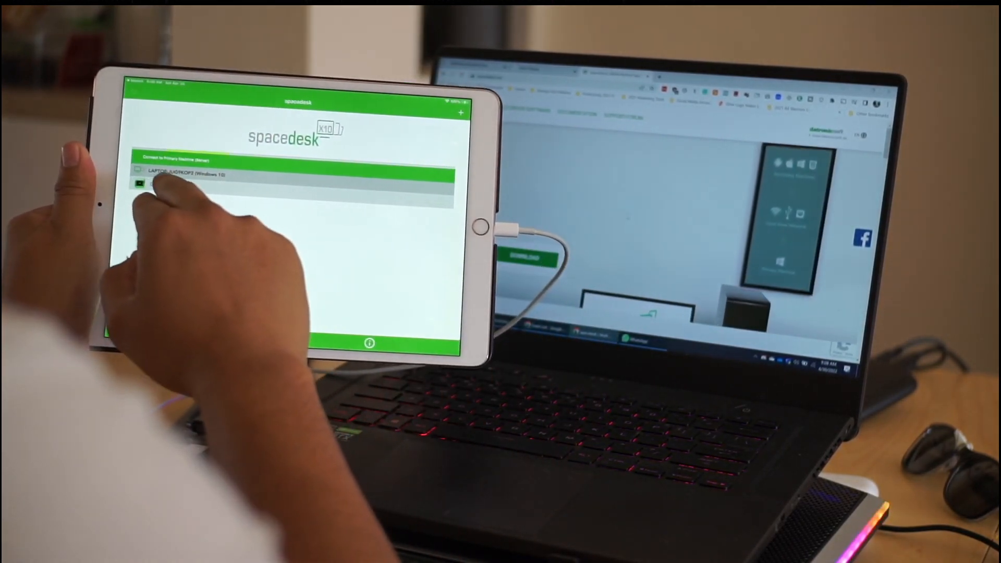
Connect the iPad to the Windows laptop listed under 'Connect to Primary Machine (Server)'.
{"action": "left_click", "coordinate": [288, 176]}
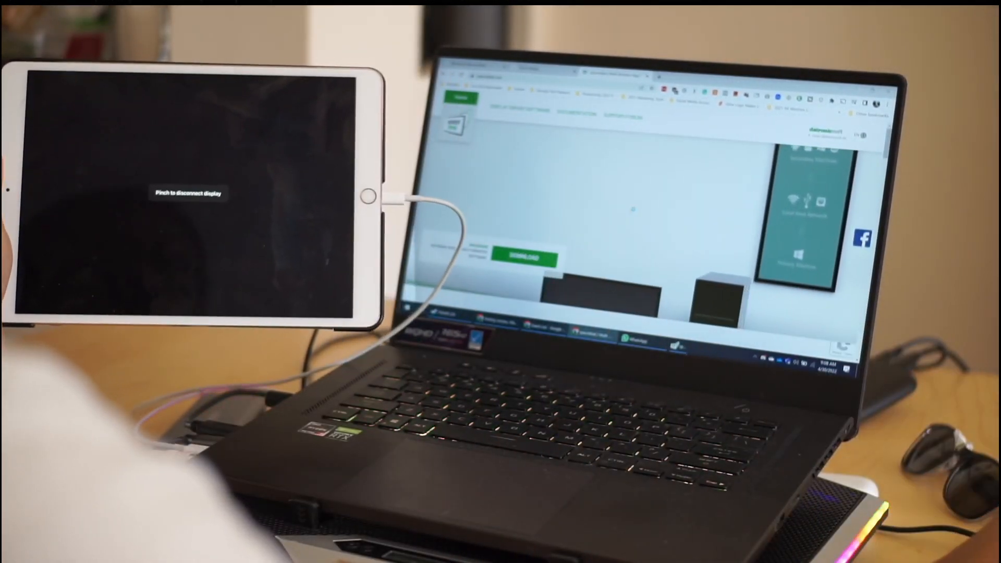